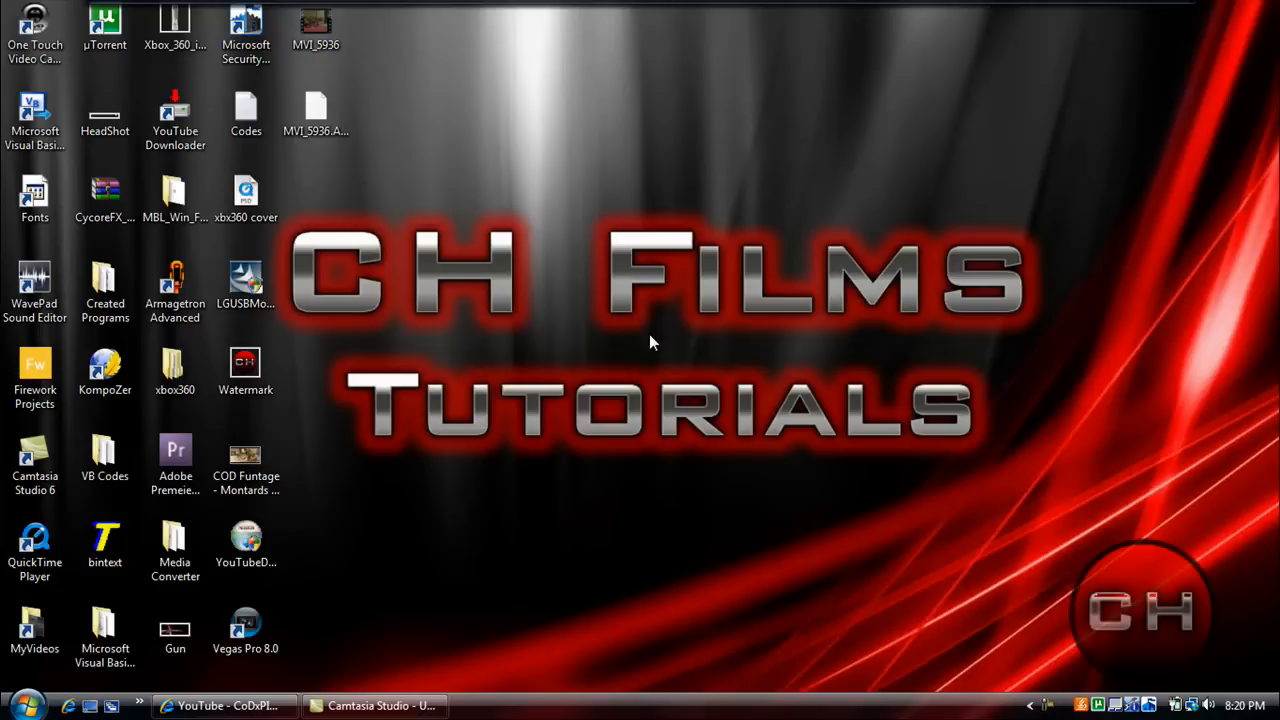
# Start Vegas Pro 8.0 from its desktop shortcut, opening an untitled project.
pyautogui.click(245, 625)
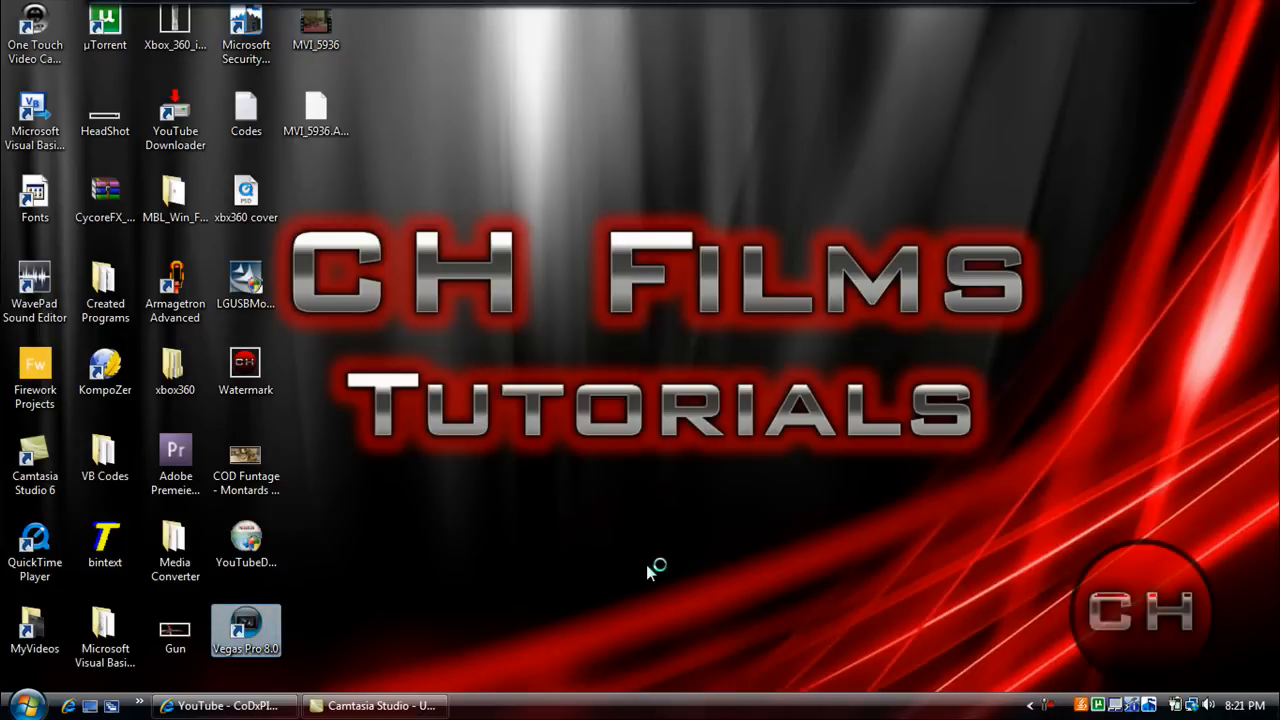
pyautogui.doubleClick(245, 630)
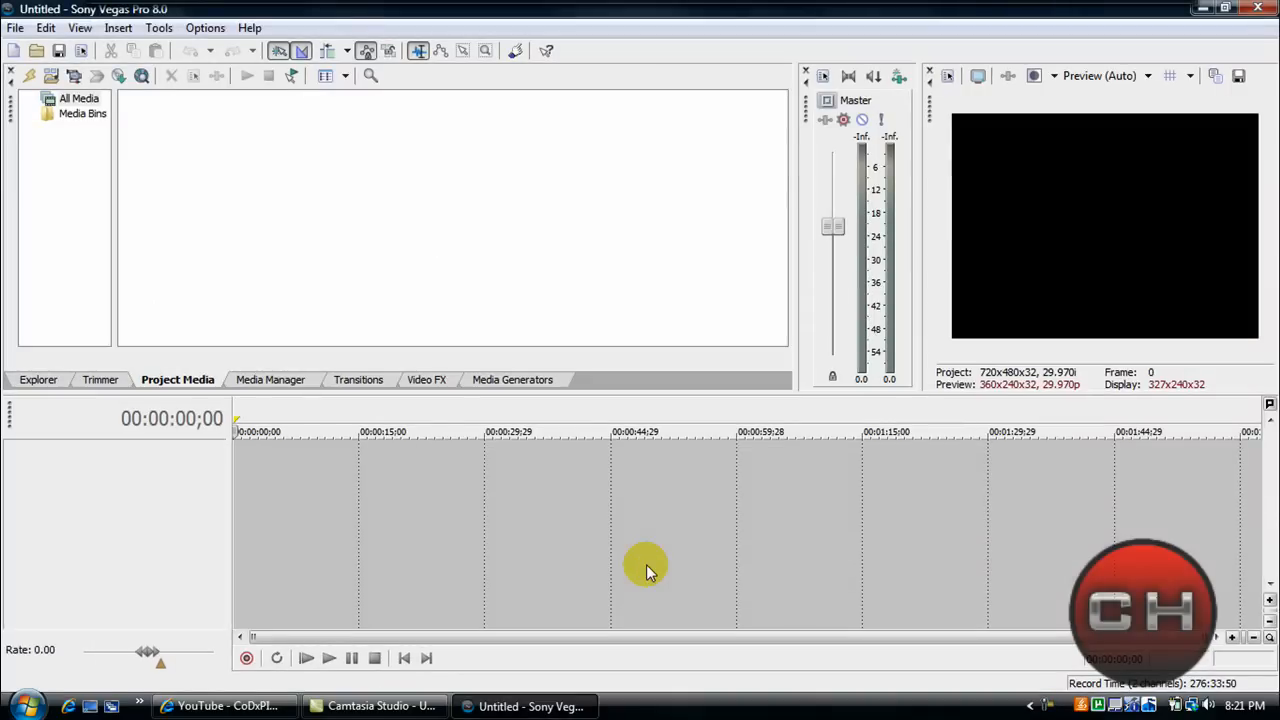
# Import the MVI_5936 clip and place it at time 0 on the timeline.
pyautogui.click(15, 27)
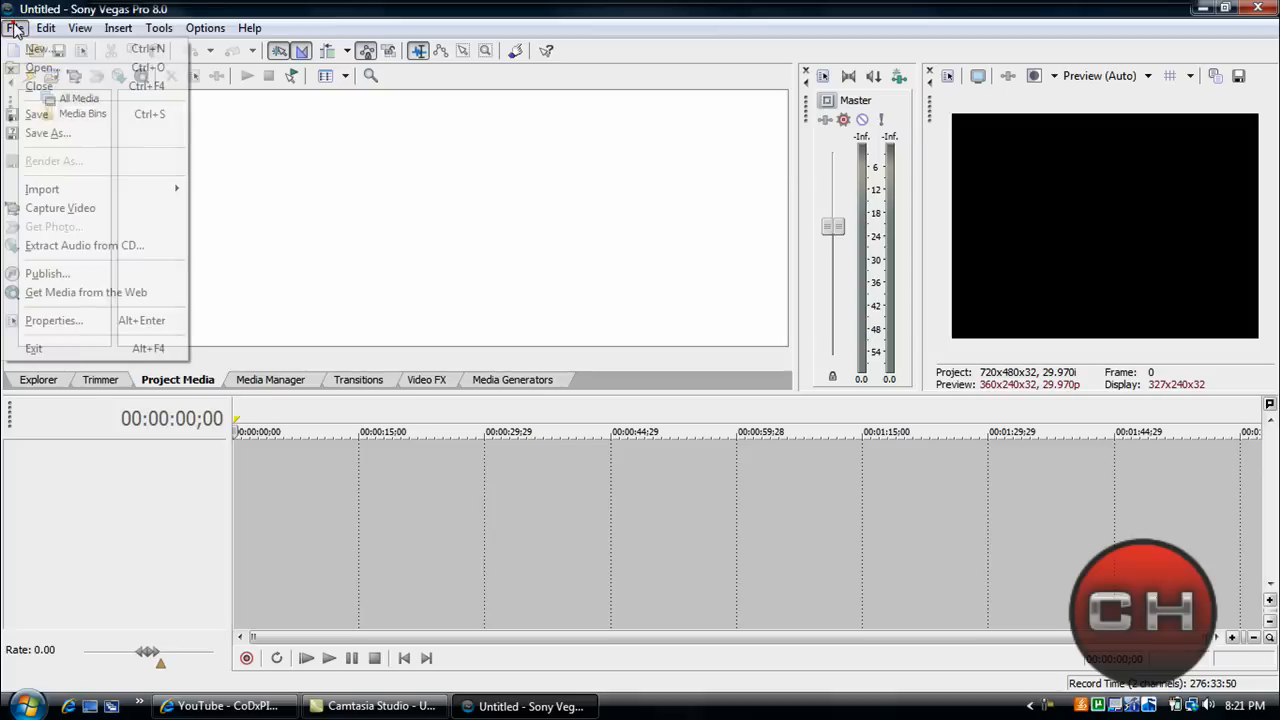
pyautogui.moveTo(42, 189)
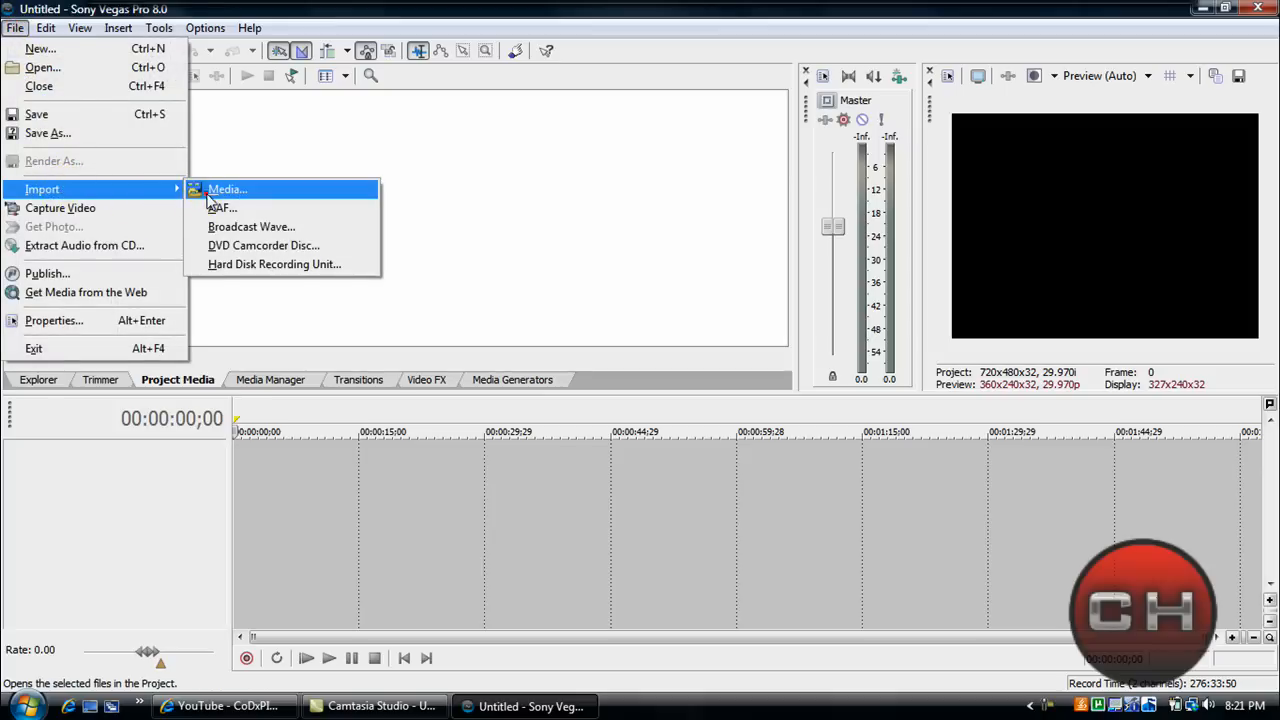
pyautogui.click(227, 189)
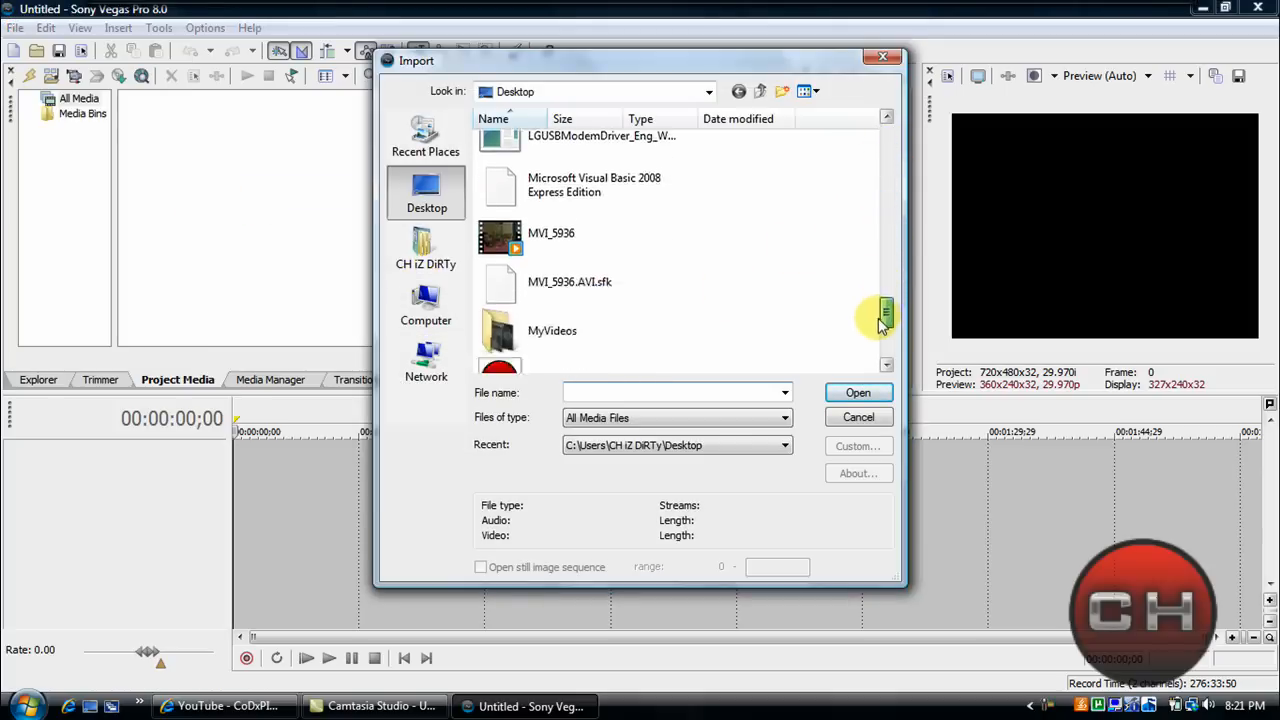
pyautogui.click(551, 233)
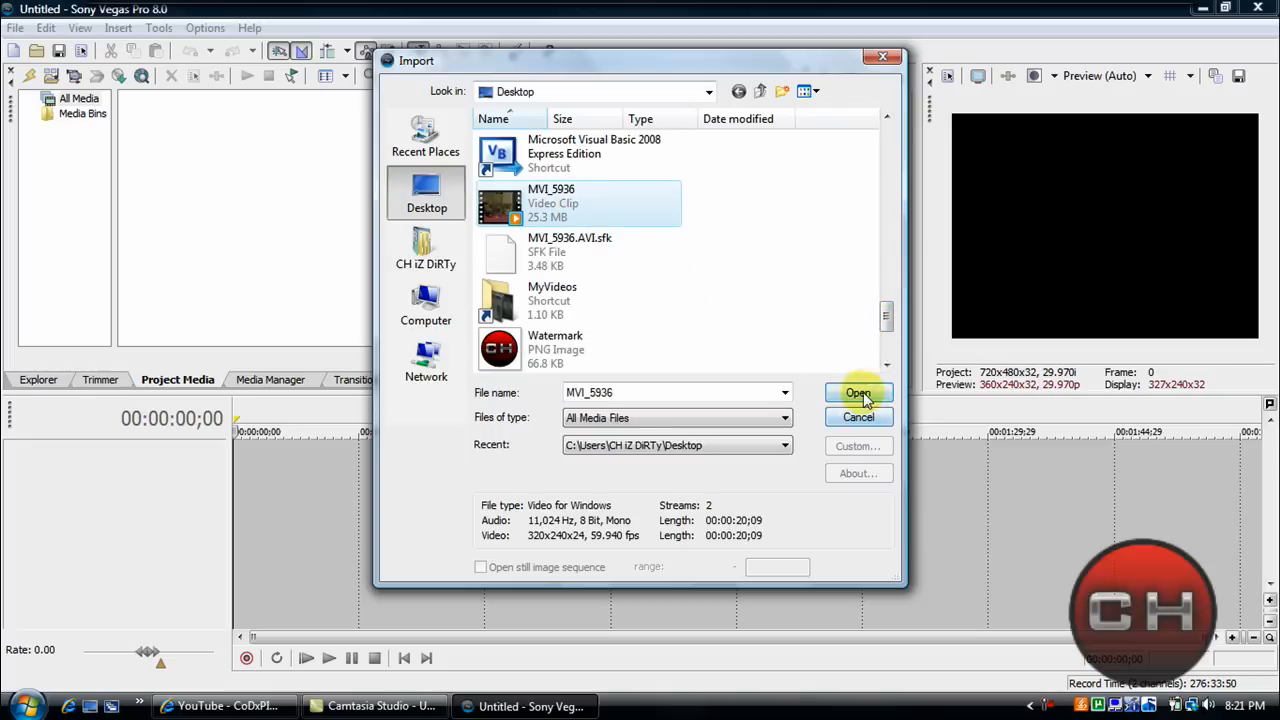
pyautogui.click(858, 392)
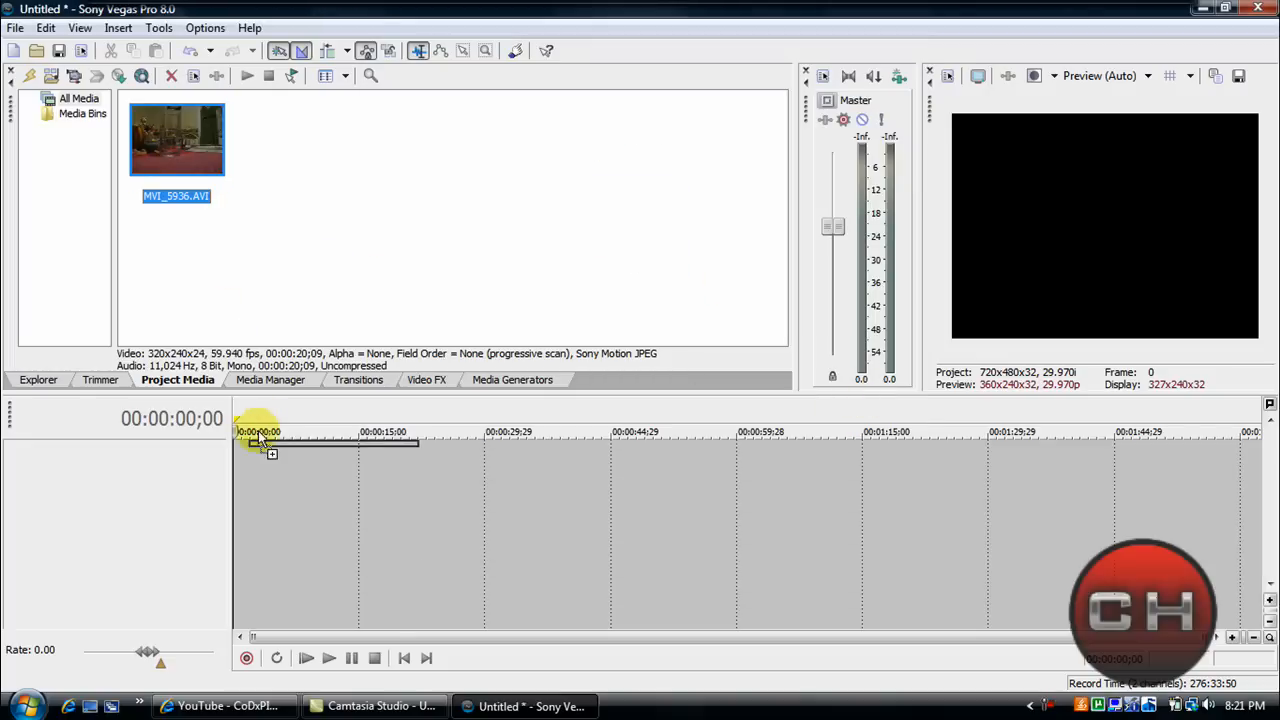
pyautogui.moveTo(177, 138); pyautogui.dragTo(320, 470)
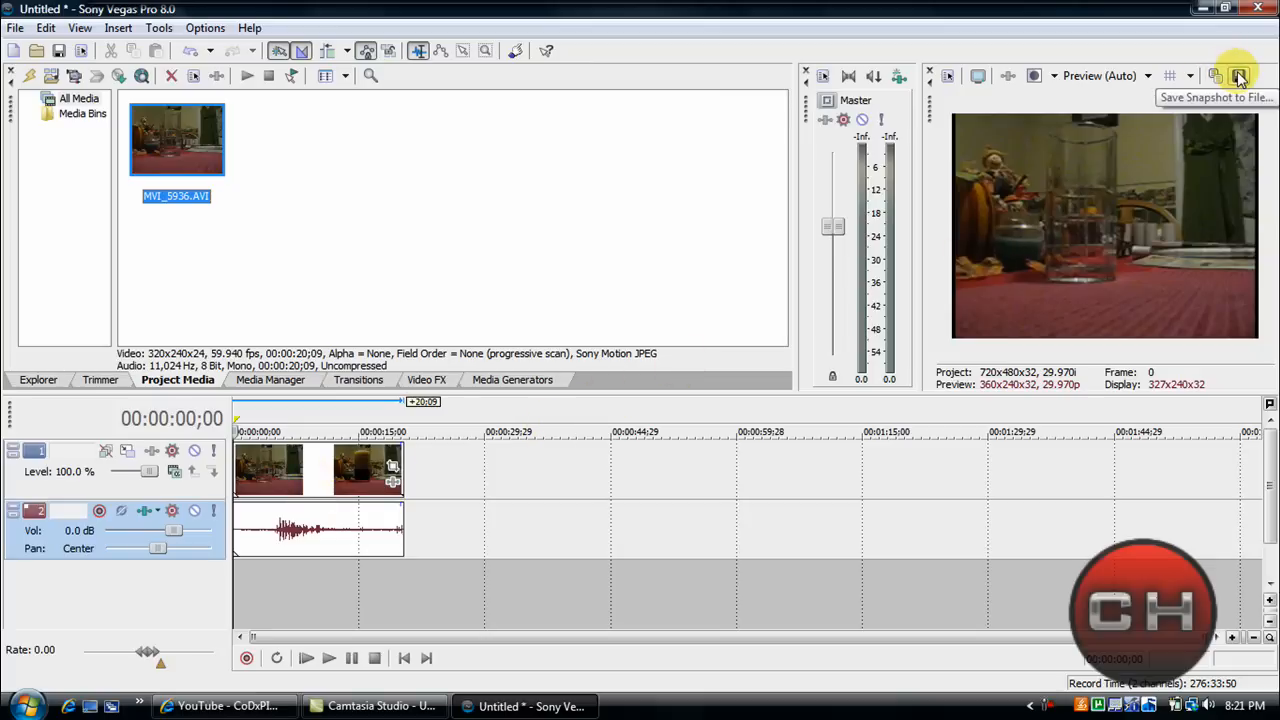
# Save the current preview frame as Image0.jpg and select it in Project Media.
pyautogui.click(1239, 76)
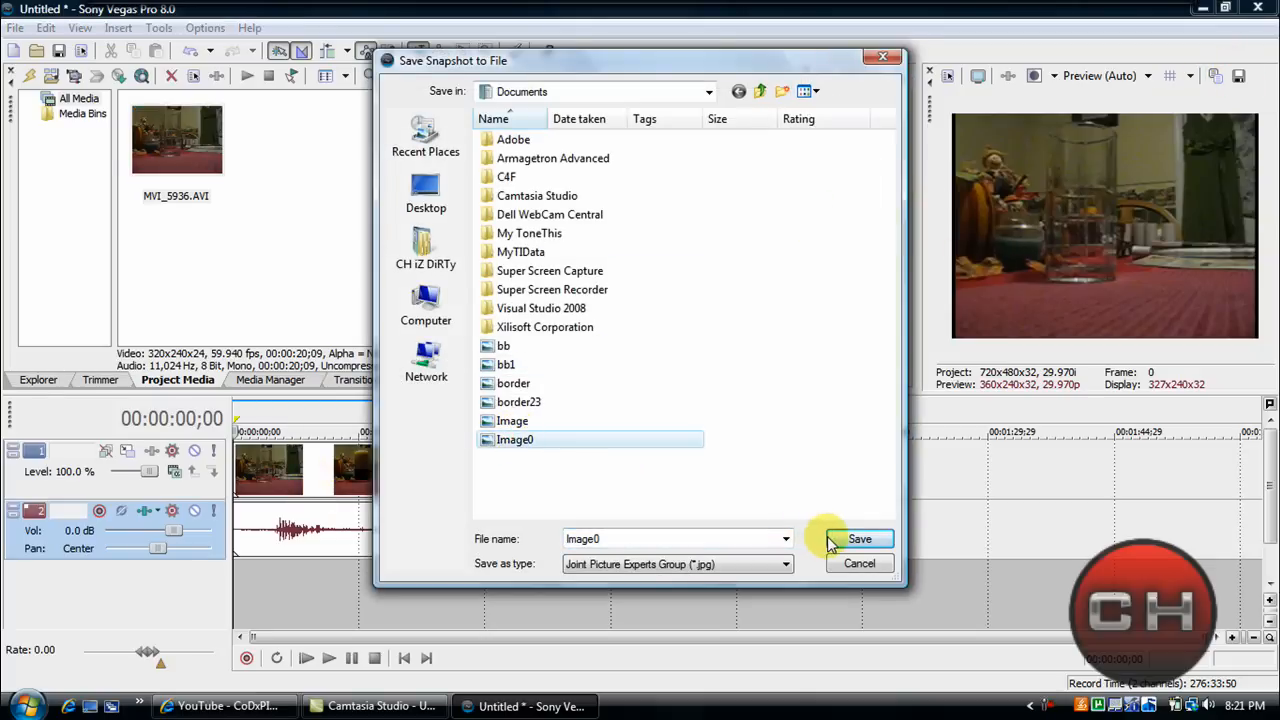
pyautogui.click(859, 539)
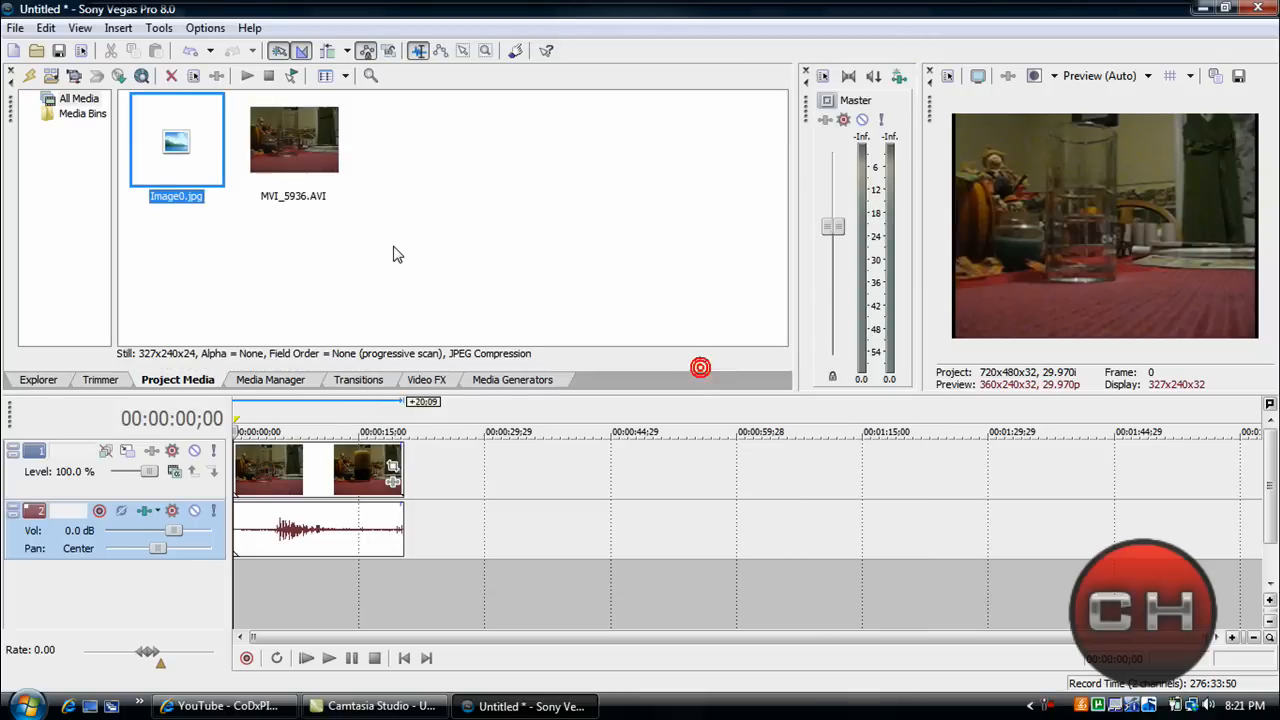
pyautogui.click(177, 140)
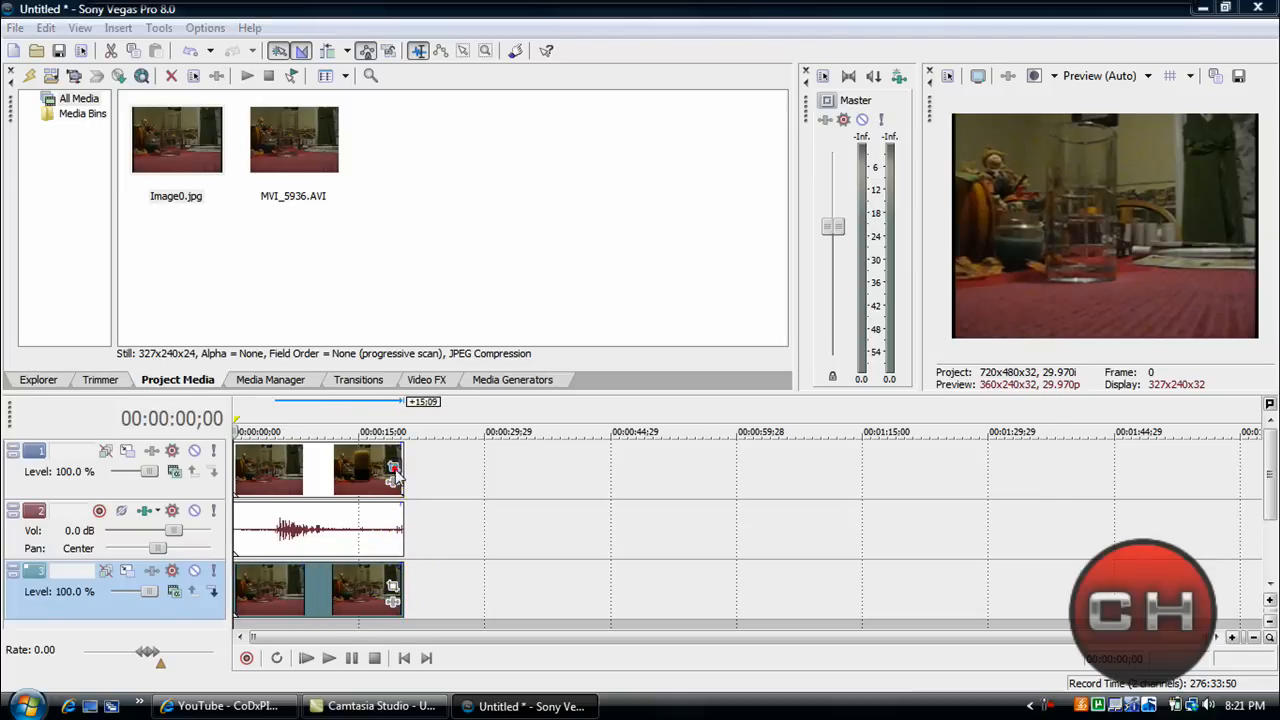
# Enable a Pan/Crop mask on MVI_5936 and shape anchors around the glass rim.
pyautogui.click(392, 461)
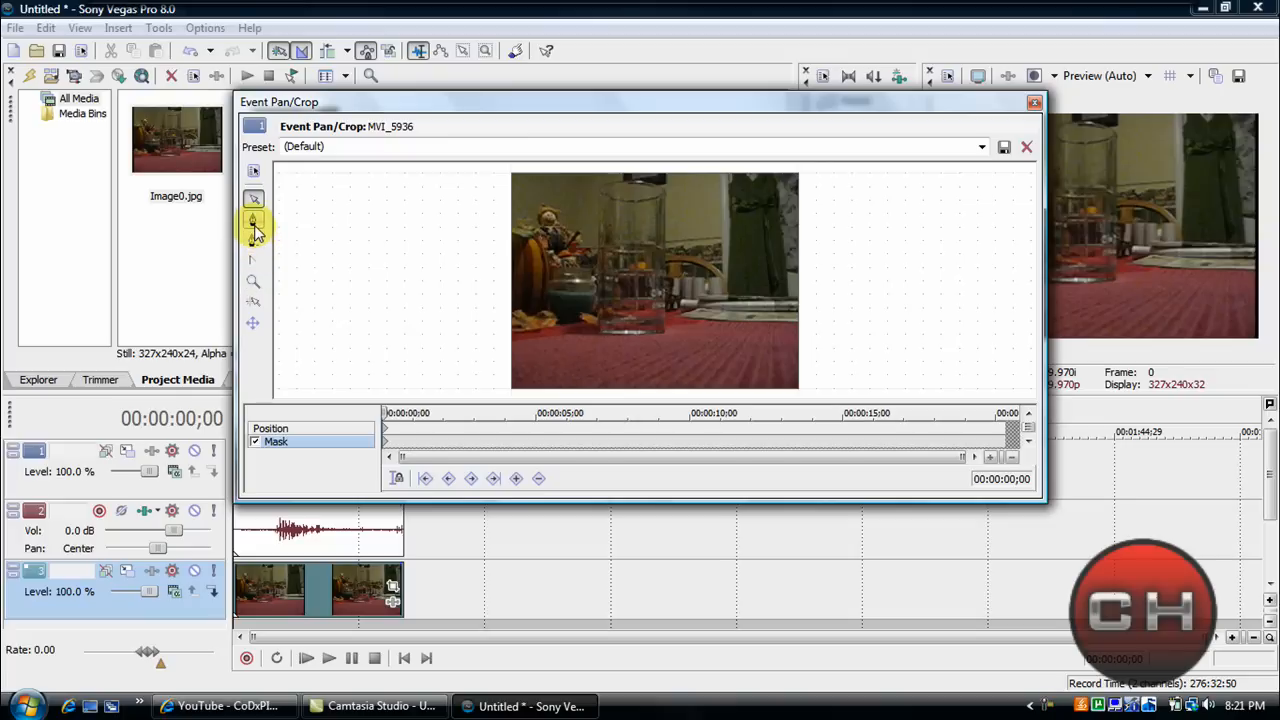
pyautogui.moveTo(253, 222)
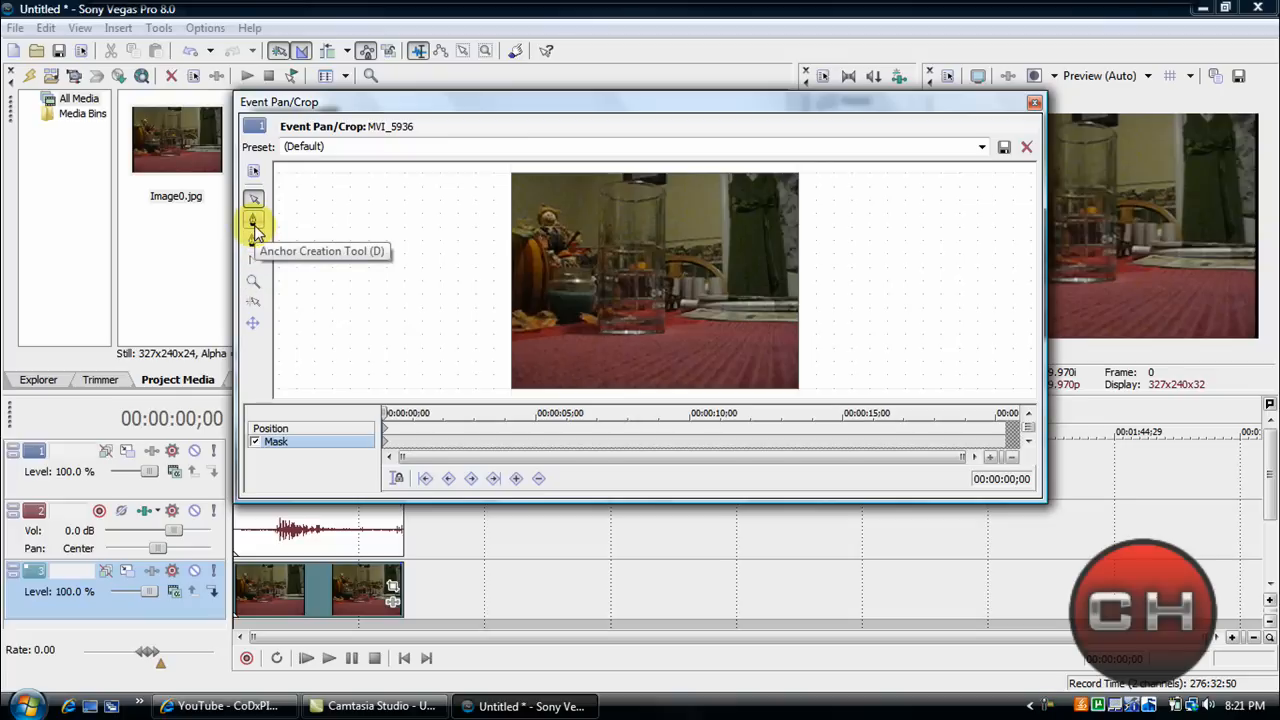
pyautogui.click(253, 220)
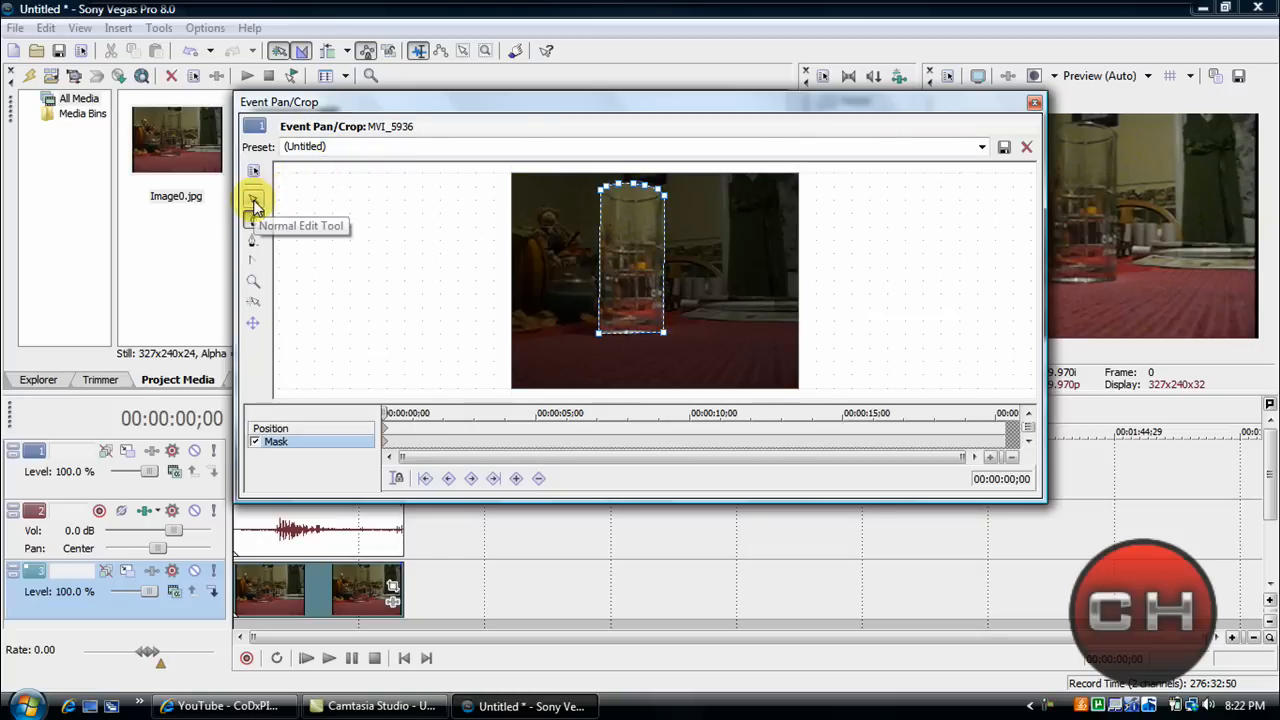
pyautogui.moveTo(624, 265)
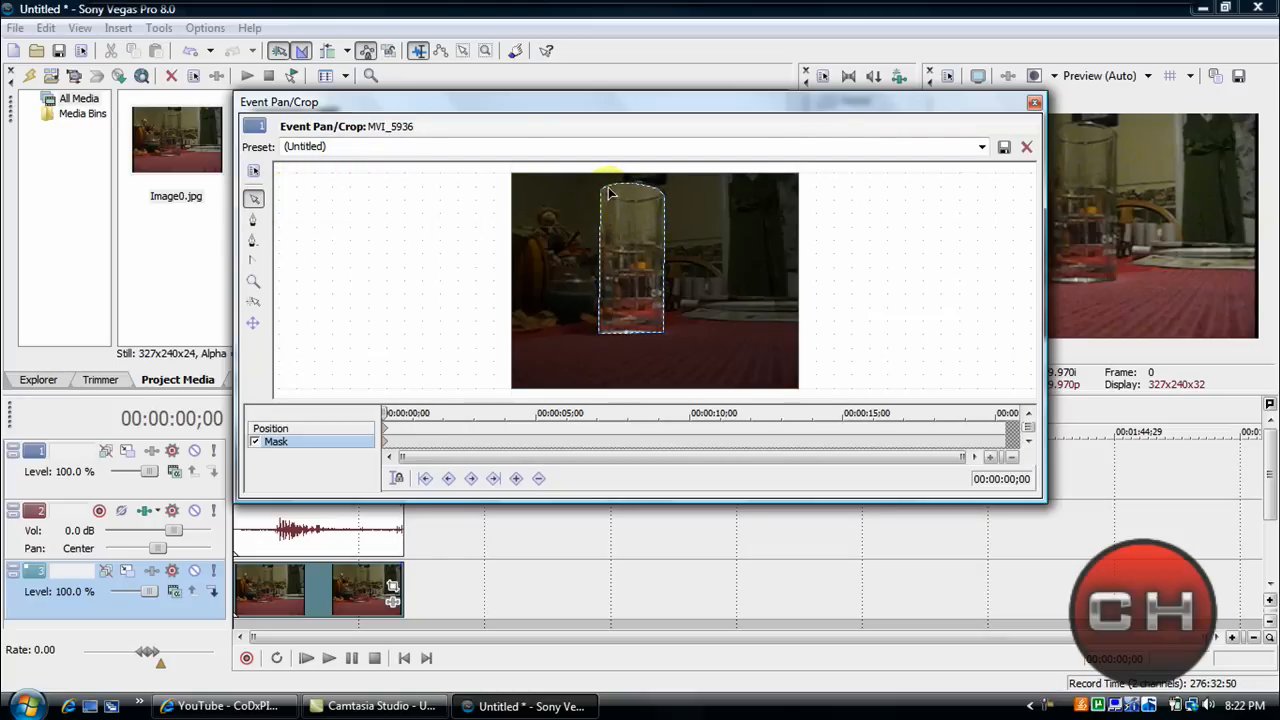
pyautogui.moveTo(610, 193); pyautogui.dragTo(613, 290)
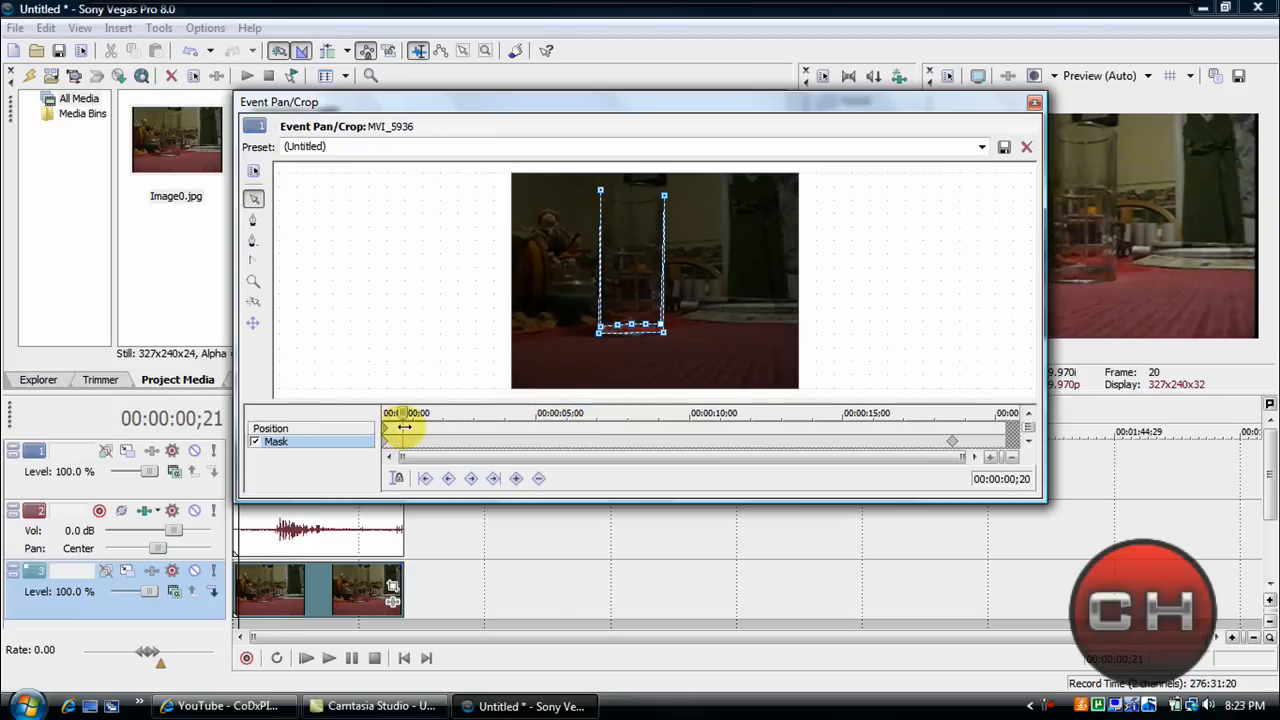
# Advance the Pan/Crop playhead twice, raising the mask top to the soda level each time.
pyautogui.moveTo(405, 426); pyautogui.dragTo(423, 426)
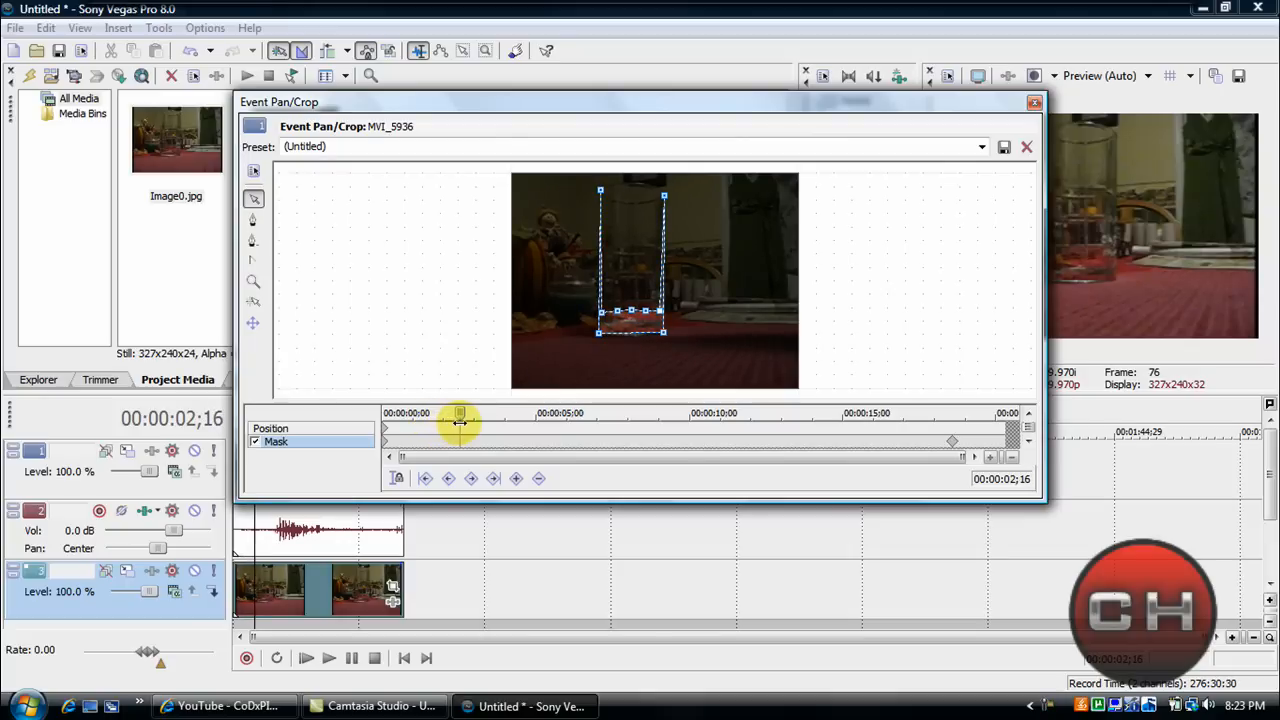
pyautogui.moveTo(460, 413); pyautogui.dragTo(475, 413)
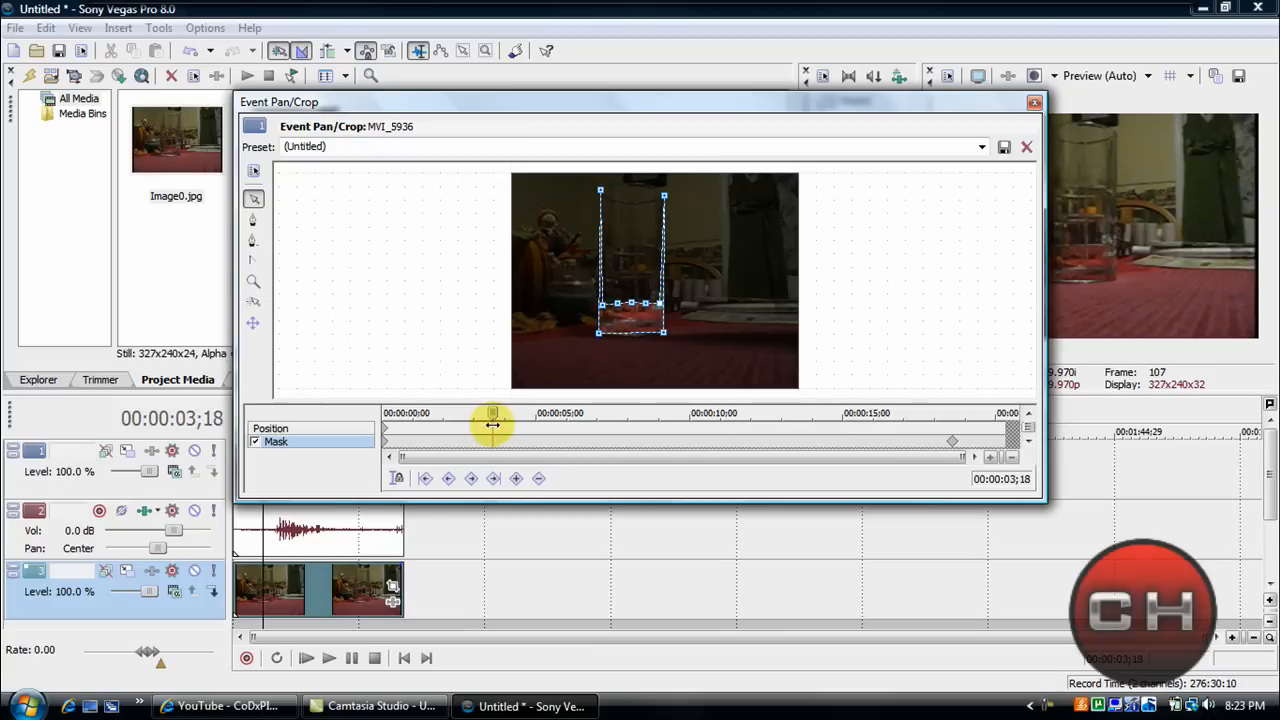
pyautogui.moveTo(492, 413); pyautogui.dragTo(514, 413)
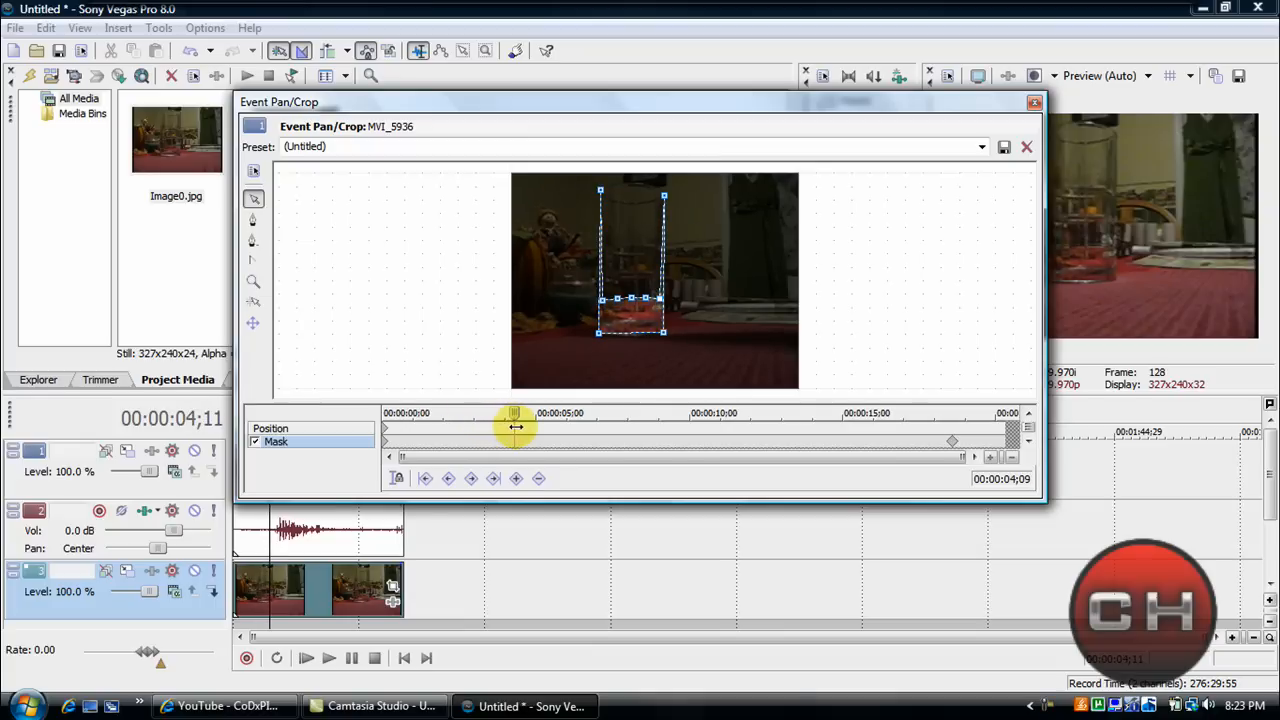
pyautogui.moveTo(513, 413); pyautogui.dragTo(522, 413)
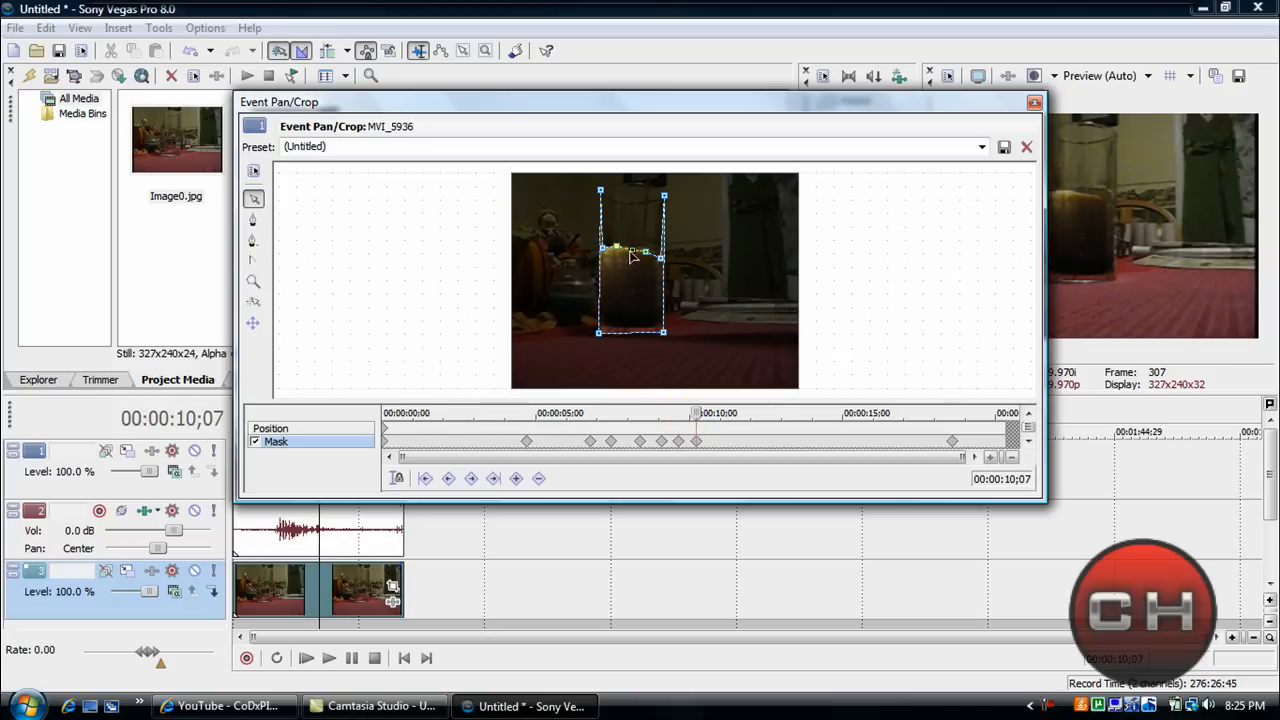
# Keyframe the mask top up to the full glass, then close Event Pan/Crop.
pyautogui.click(645, 250)
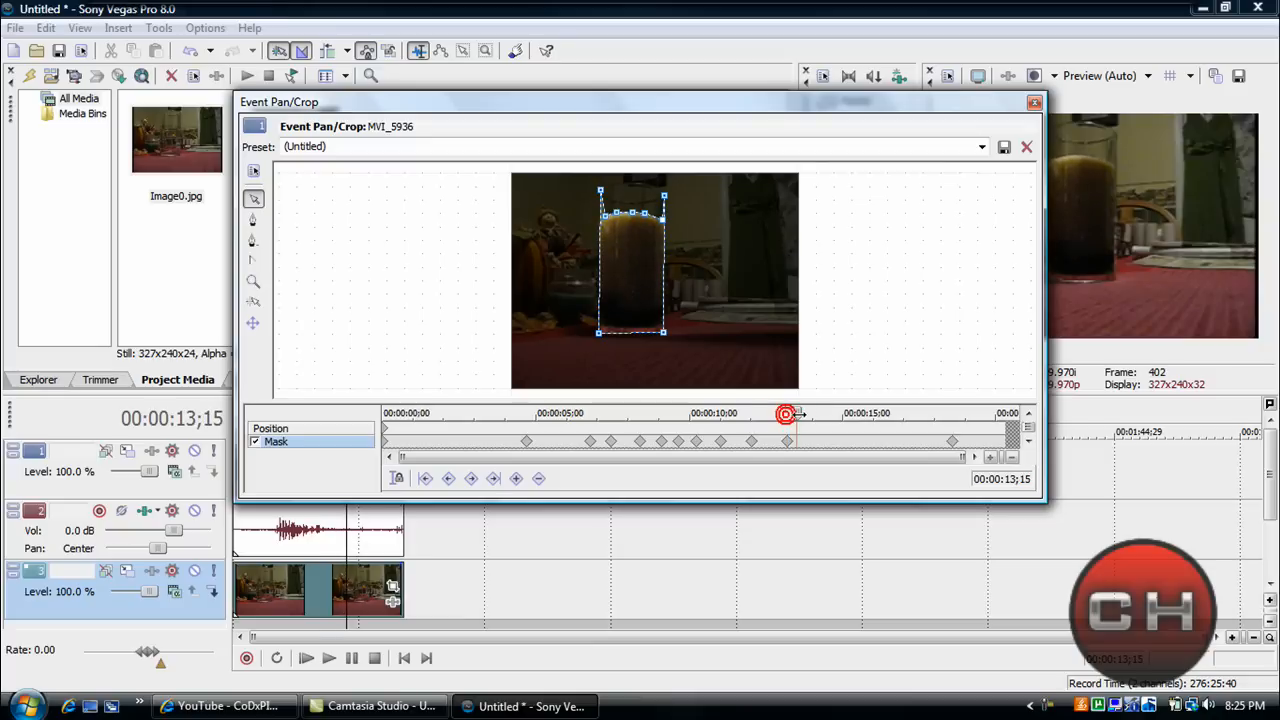
pyautogui.moveTo(785, 413); pyautogui.dragTo(835, 413)
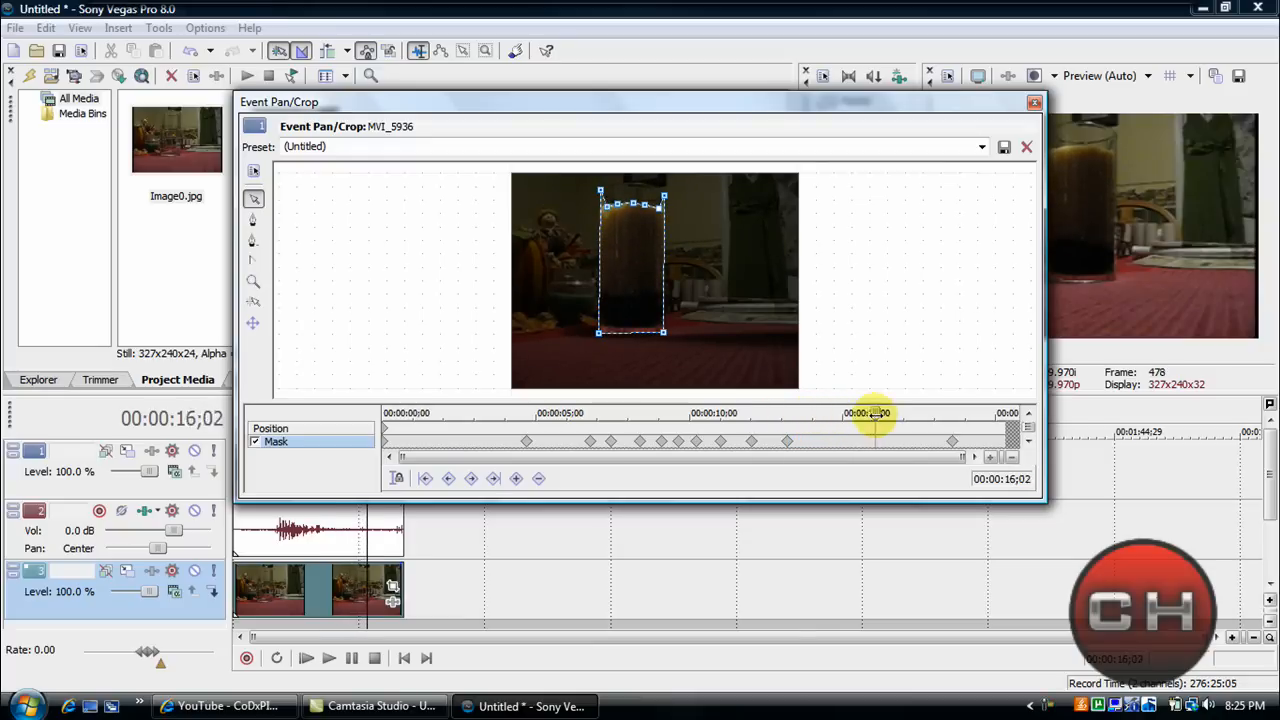
pyautogui.moveTo(875, 413); pyautogui.dragTo(900, 413)
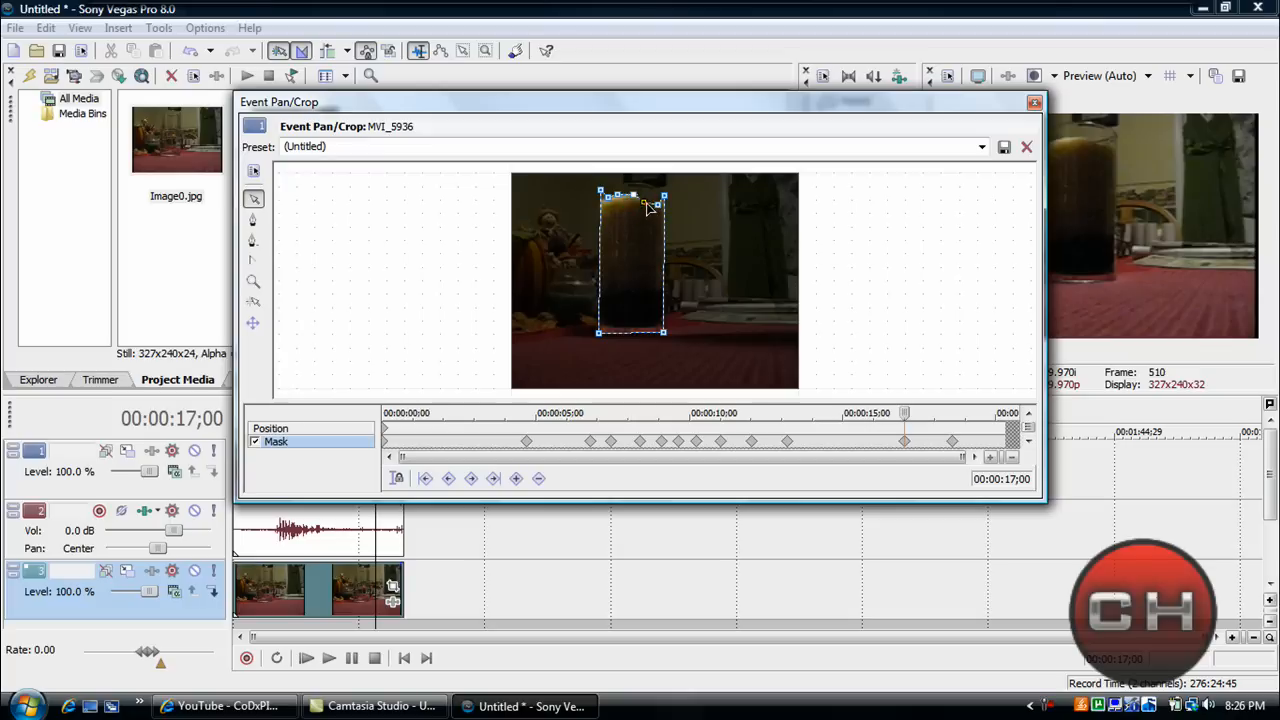
pyautogui.click(656, 206)
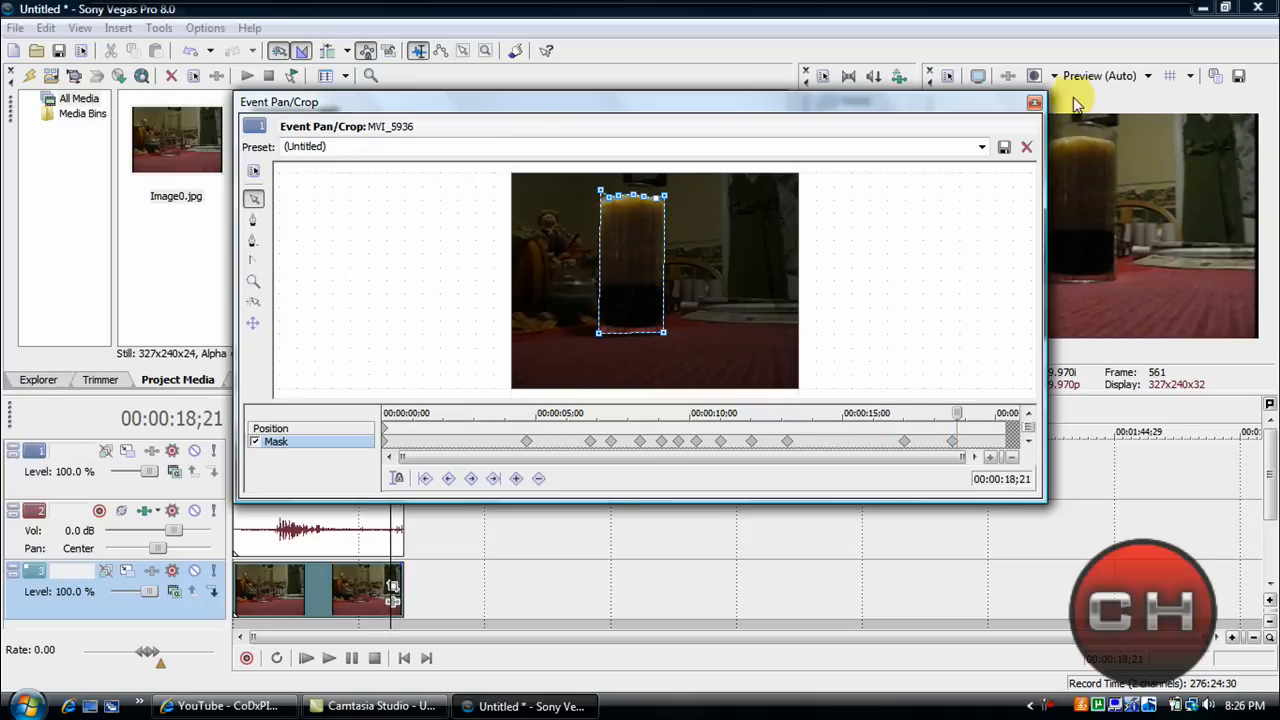
pyautogui.click(1035, 103)
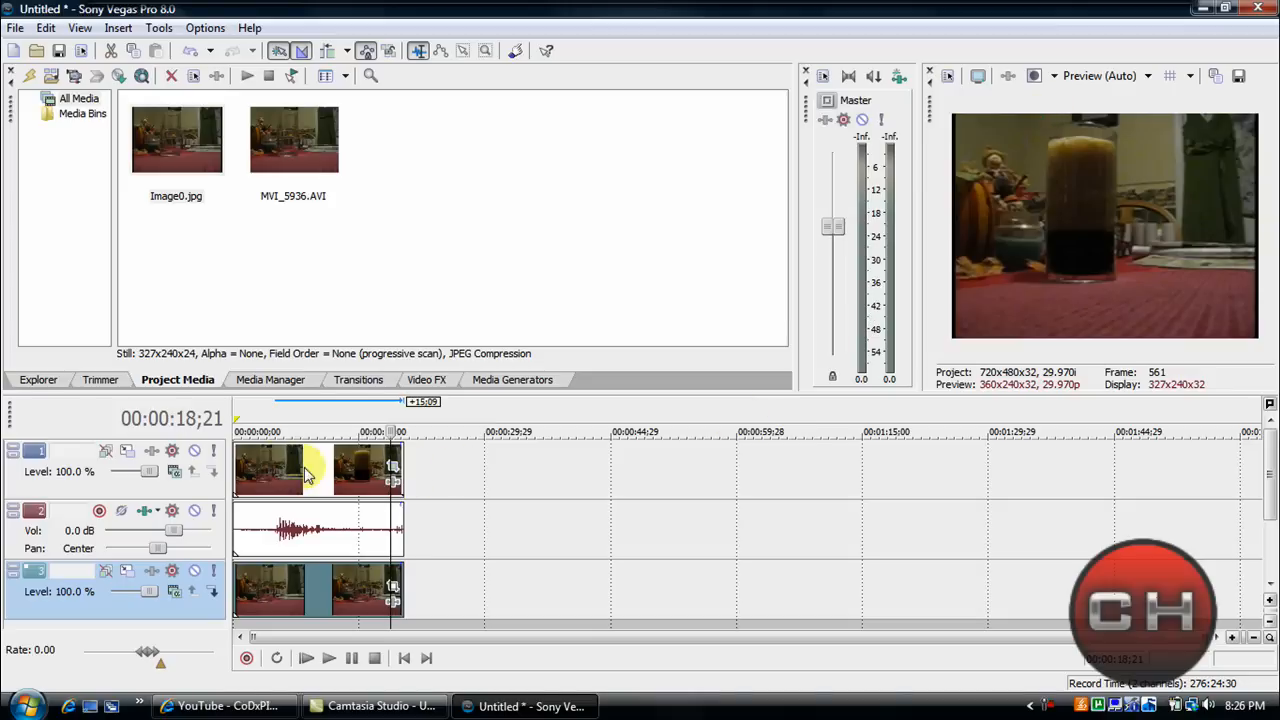